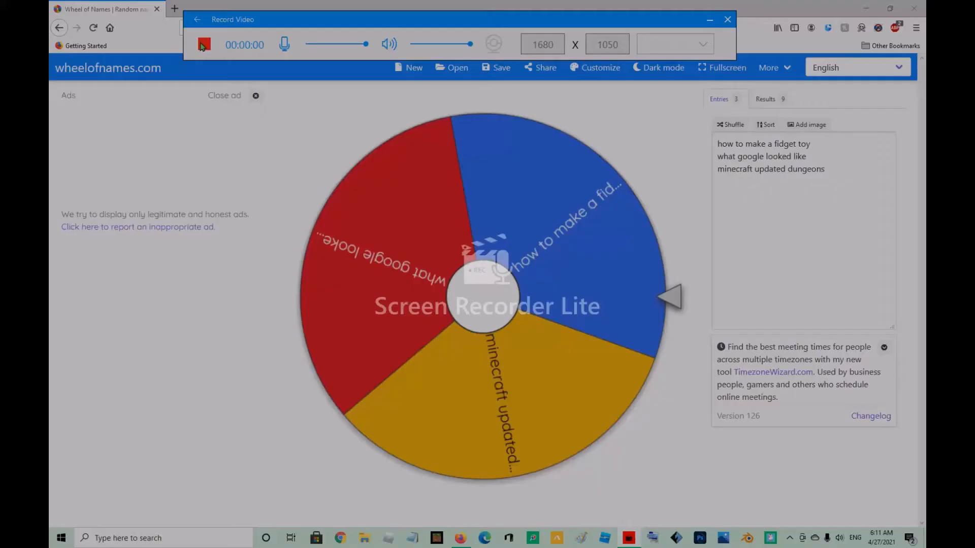
# - Spin the three-entry wheel and close the winner dialog for 'what google looked like' without removing it
pyautogui.click(203, 44)
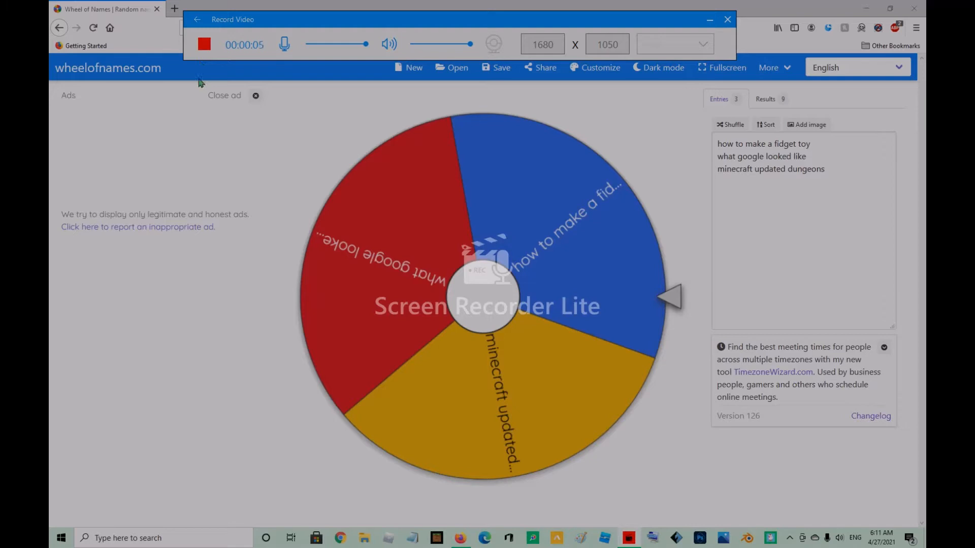
pyautogui.moveTo(690, 24)
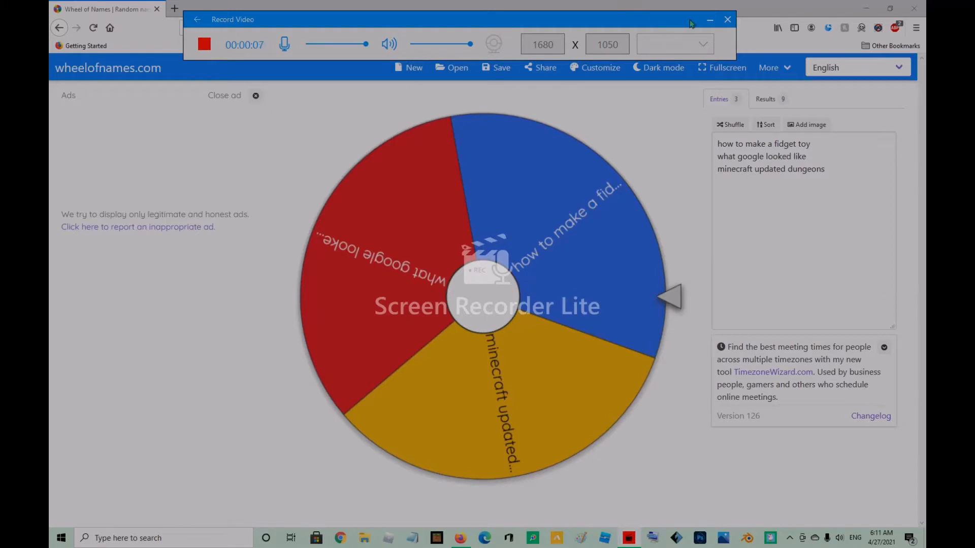
pyautogui.click(709, 19)
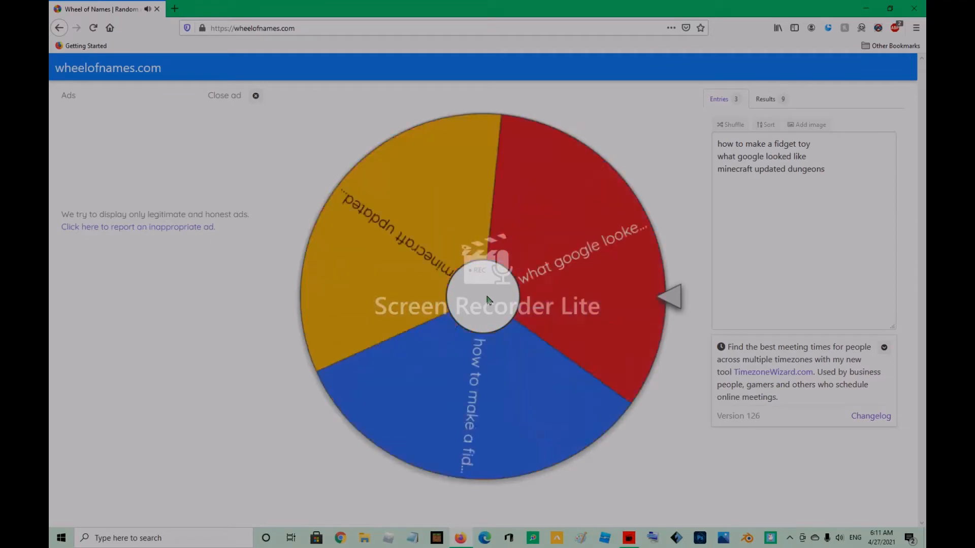
pyautogui.click(486, 298)
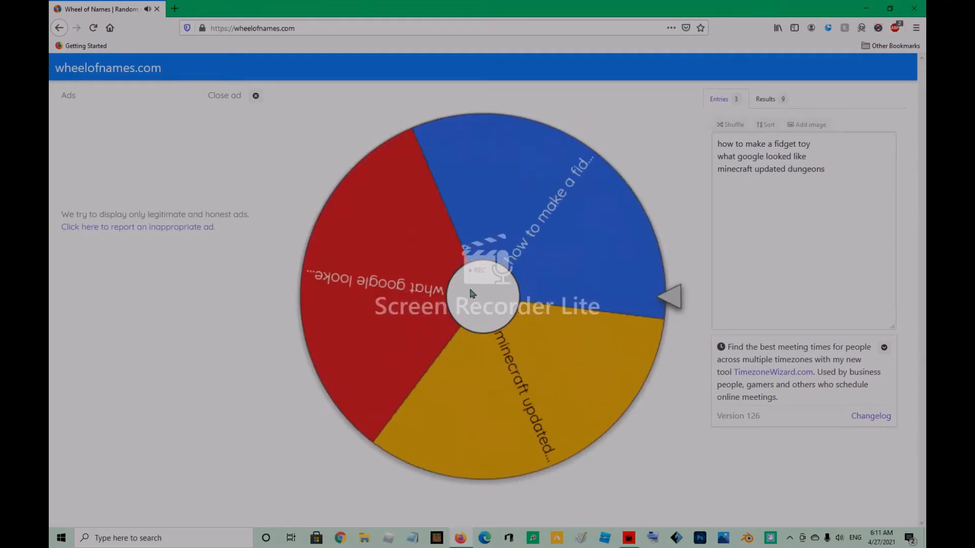
pyautogui.click(485, 296)
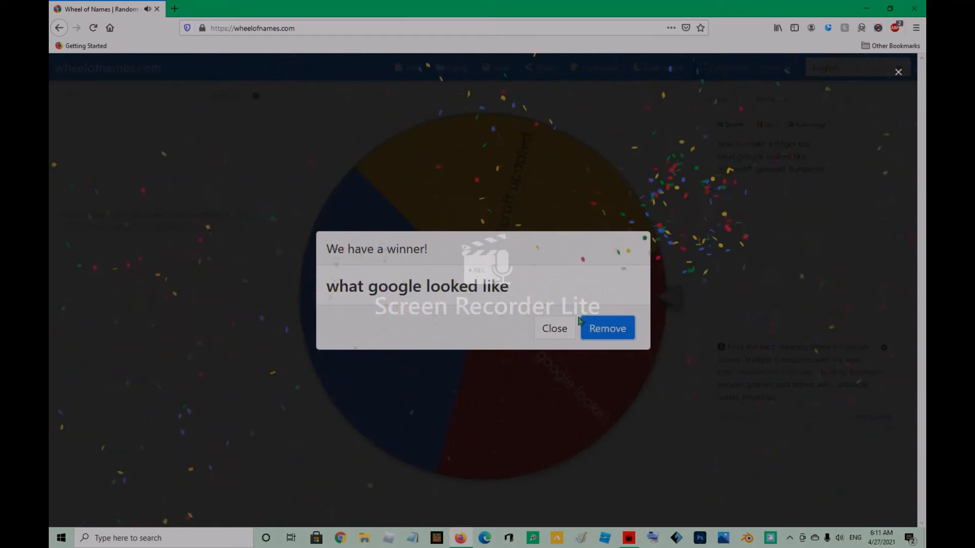
pyautogui.click(554, 328)
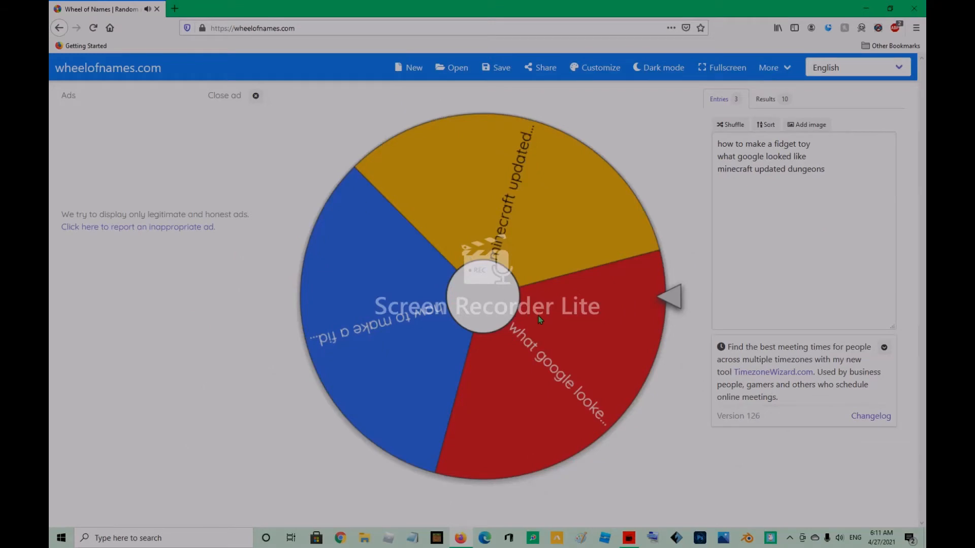
pyautogui.moveTo(548, 261)
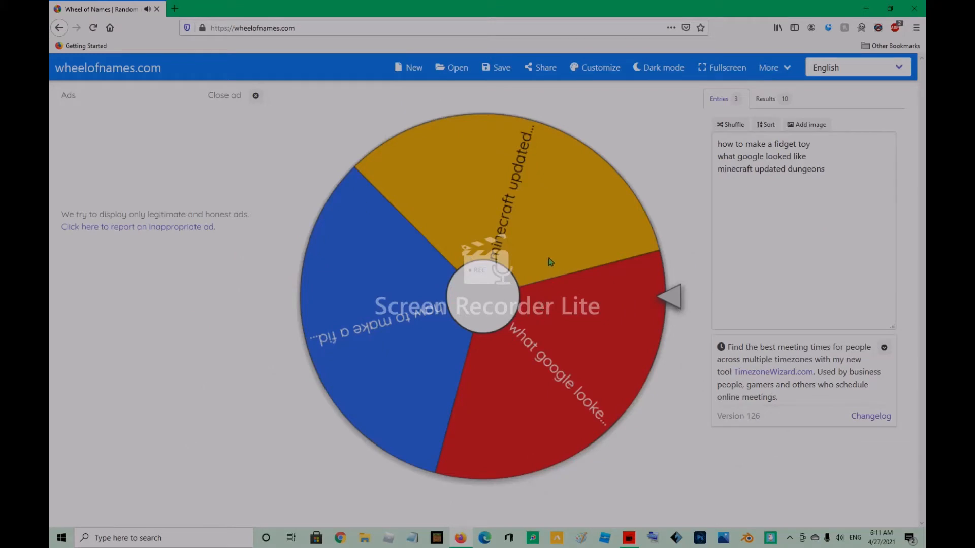
pyautogui.moveTo(171, 49)
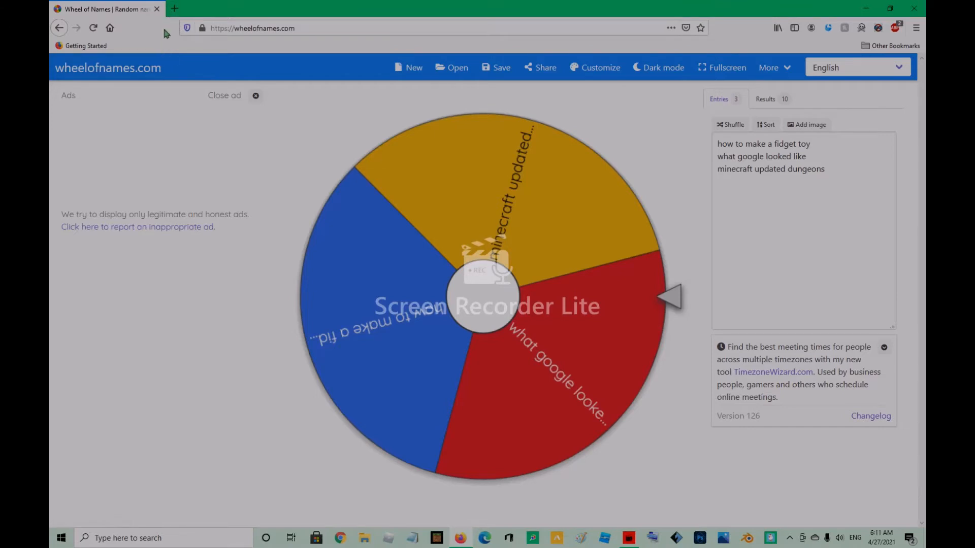
pyautogui.moveTo(156, 9)
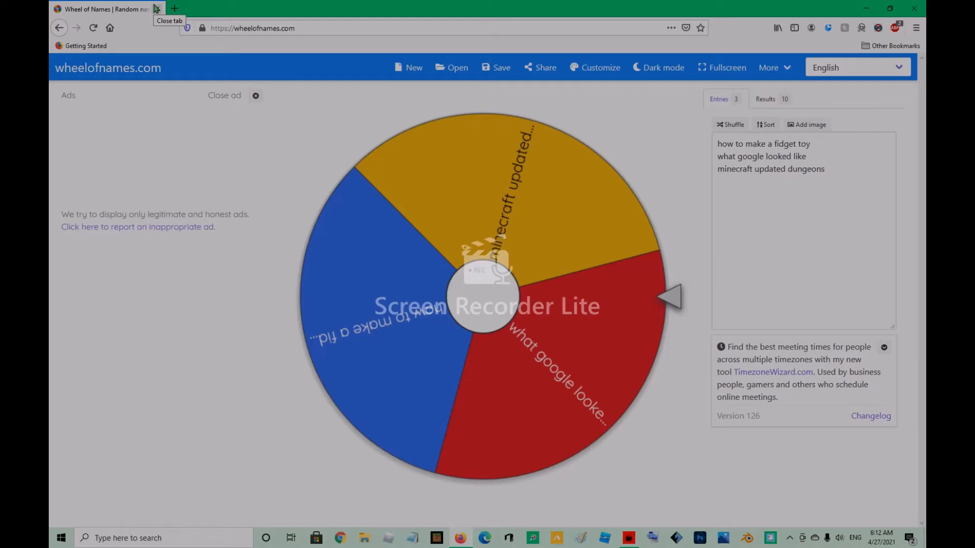
pyautogui.moveTo(477, 279)
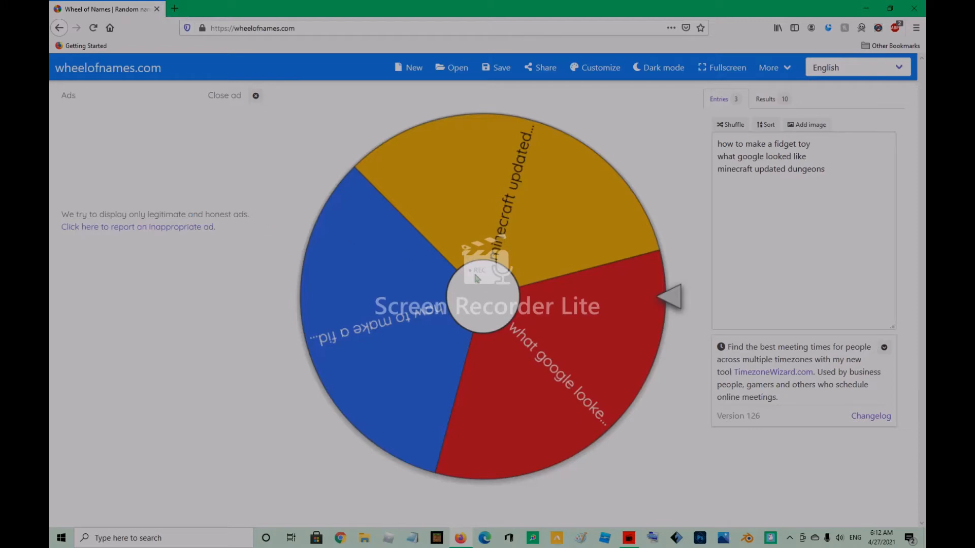
# - Spin again and remove winner 'what google looked like', leaving two entries on the wheel
pyautogui.click(475, 280)
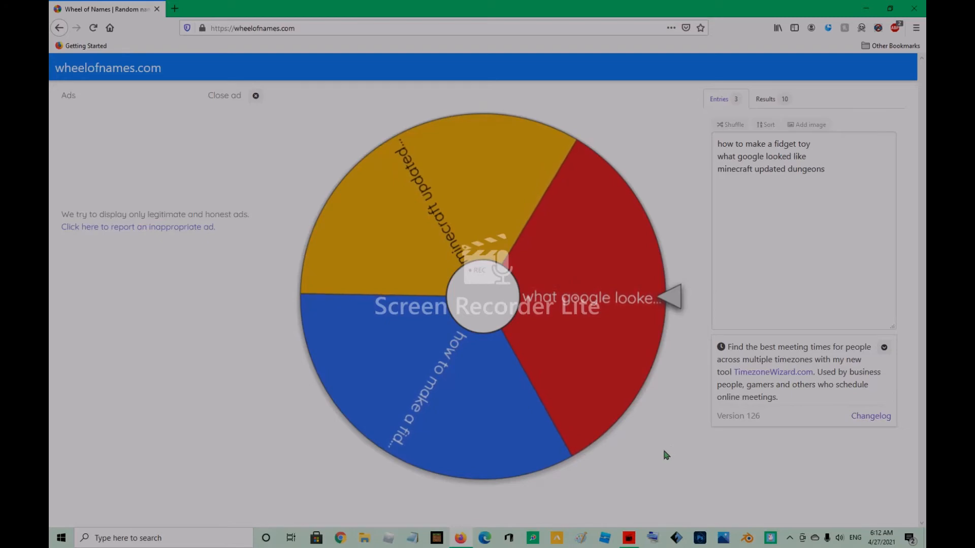
pyautogui.click(486, 295)
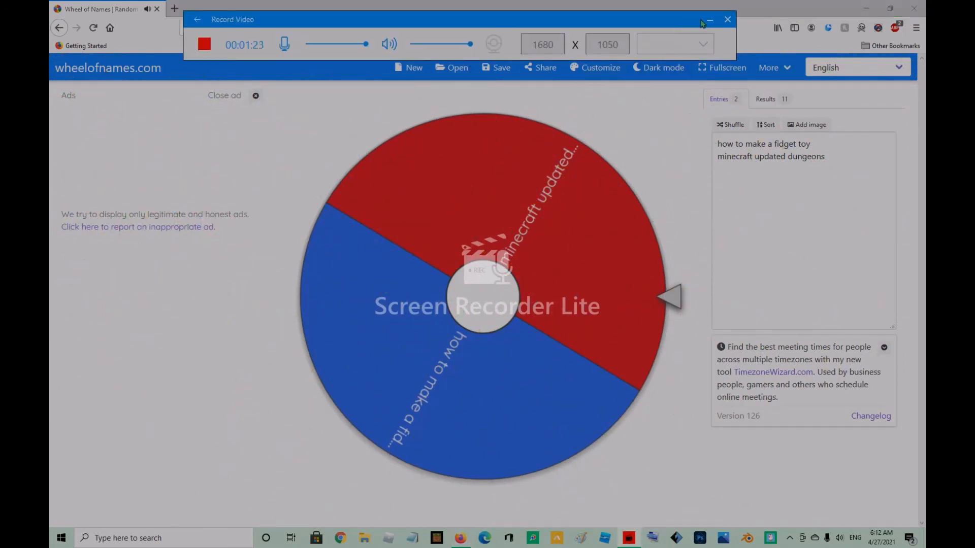
pyautogui.click(710, 20)
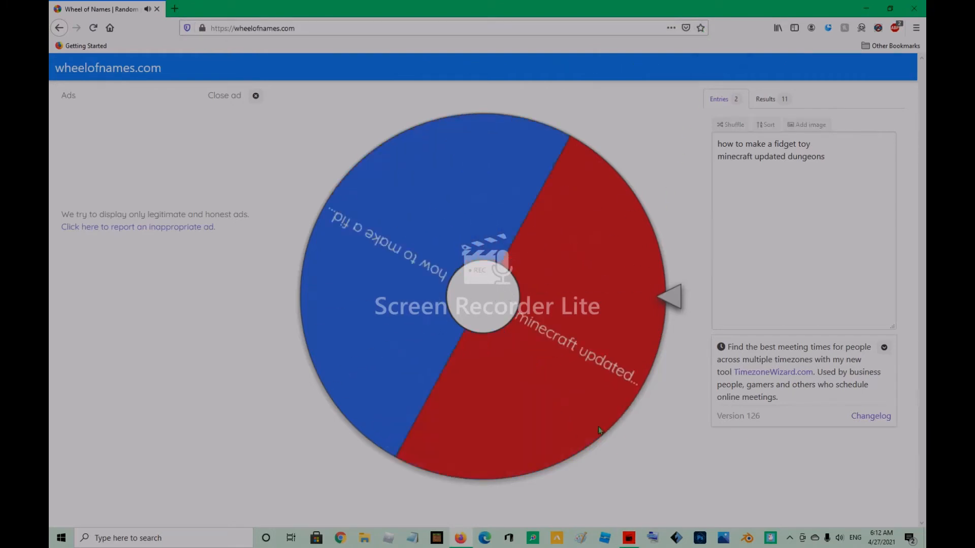
# - Spin the two-entry wheel and remove winner 'how to make a fidget toy', leaving 'minecraft updated dungeons'
pyautogui.click(486, 304)
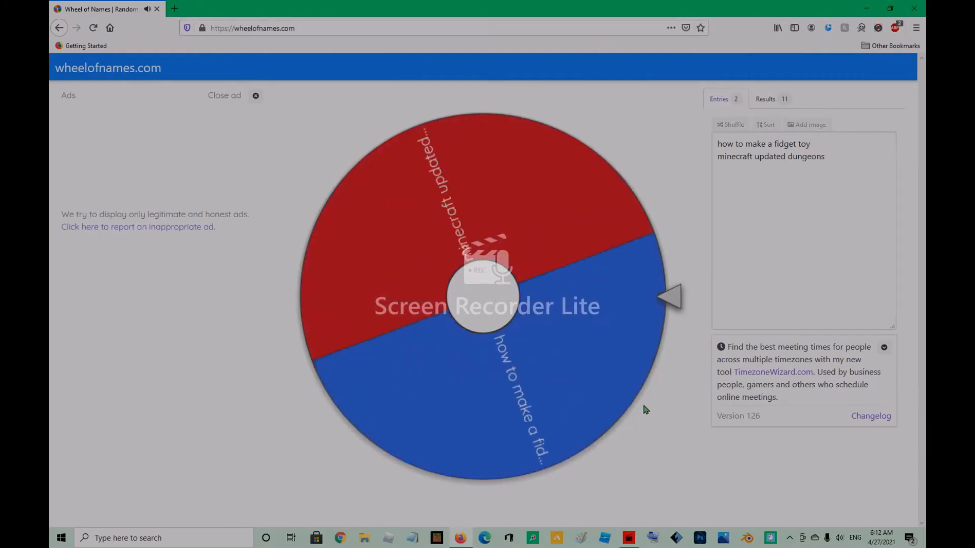
pyautogui.click(486, 305)
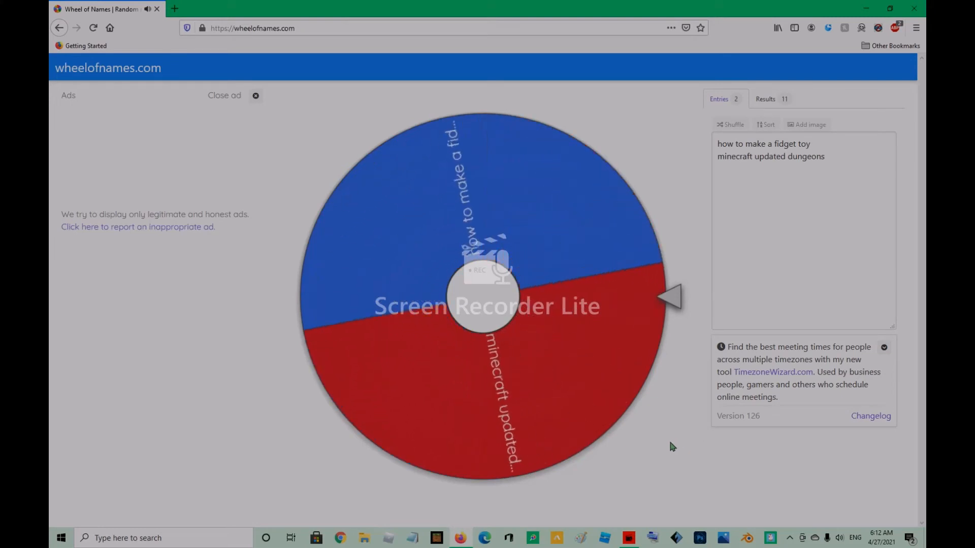
pyautogui.click(485, 298)
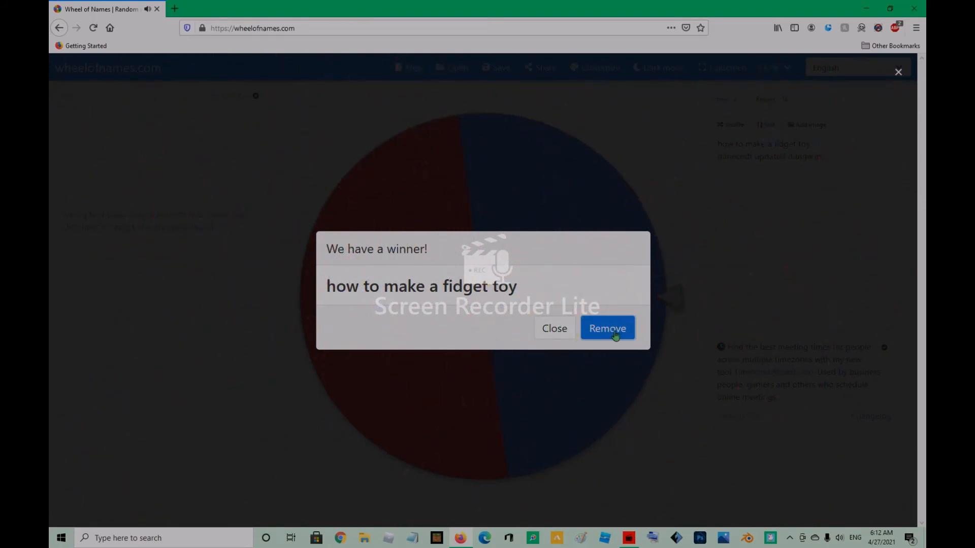
pyautogui.click(608, 327)
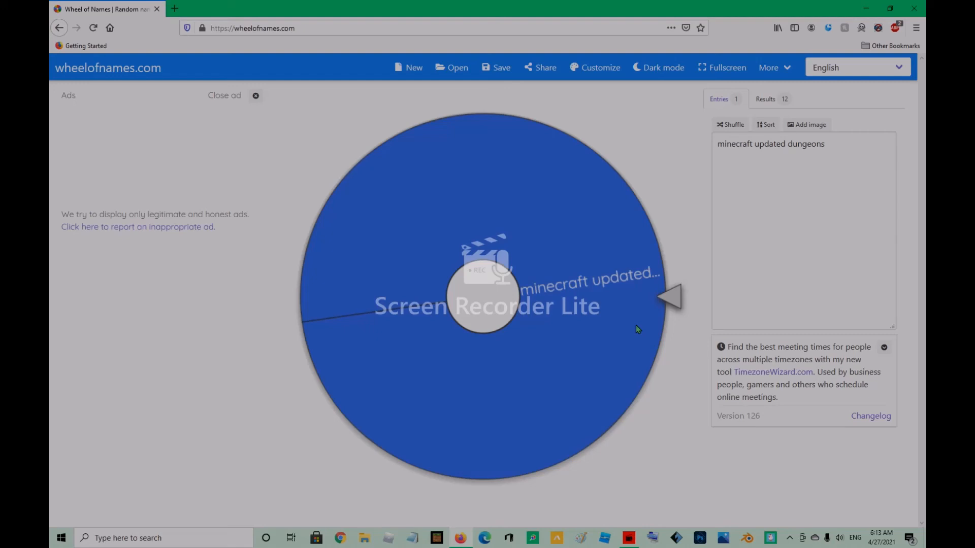
pyautogui.moveTo(630, 520)
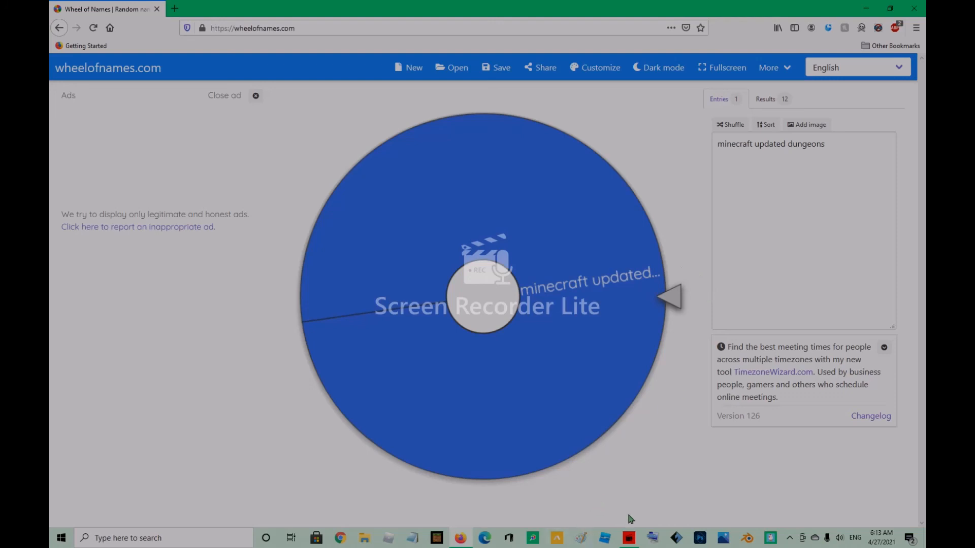
pyautogui.click(627, 538)
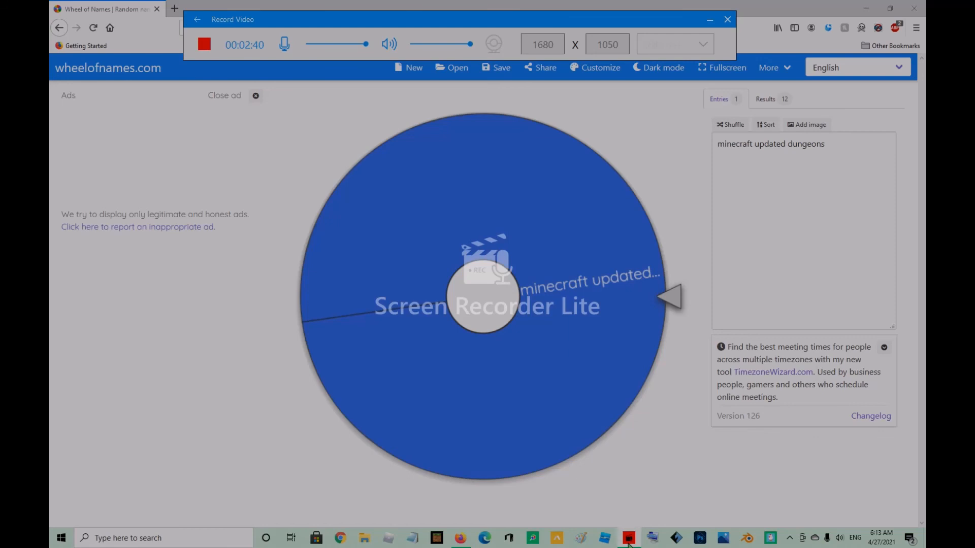
pyautogui.moveTo(488, 357)
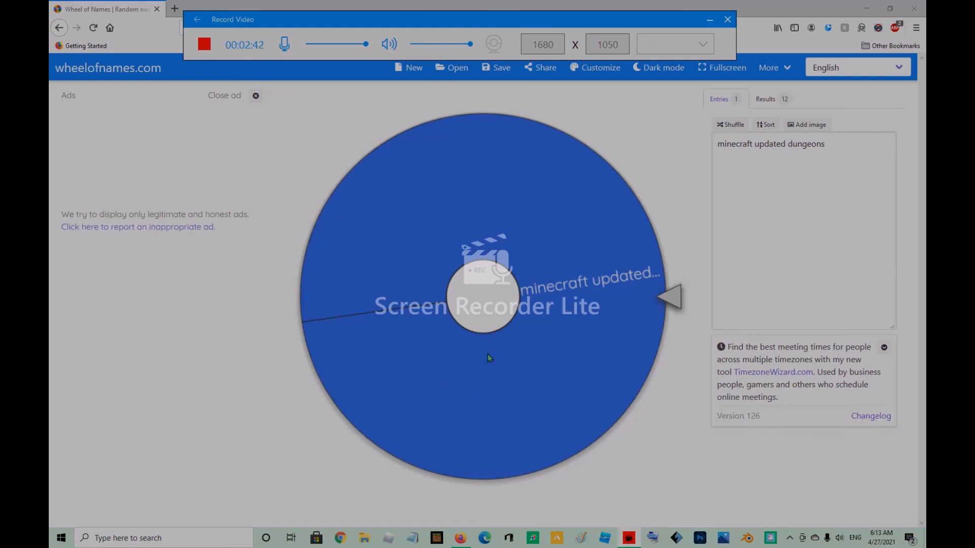